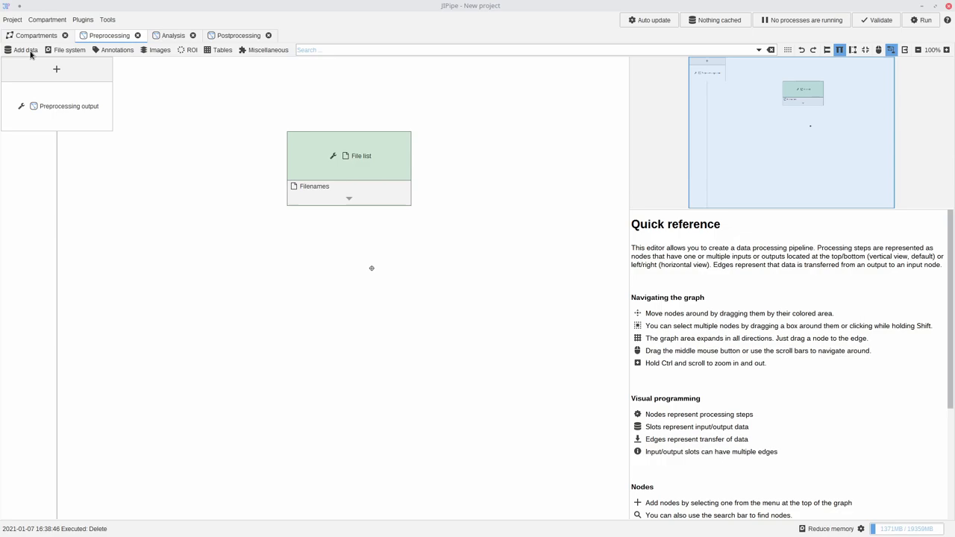
- Browse the file system, annotation, image processing, ROI and table node categories
left_click(25, 50)
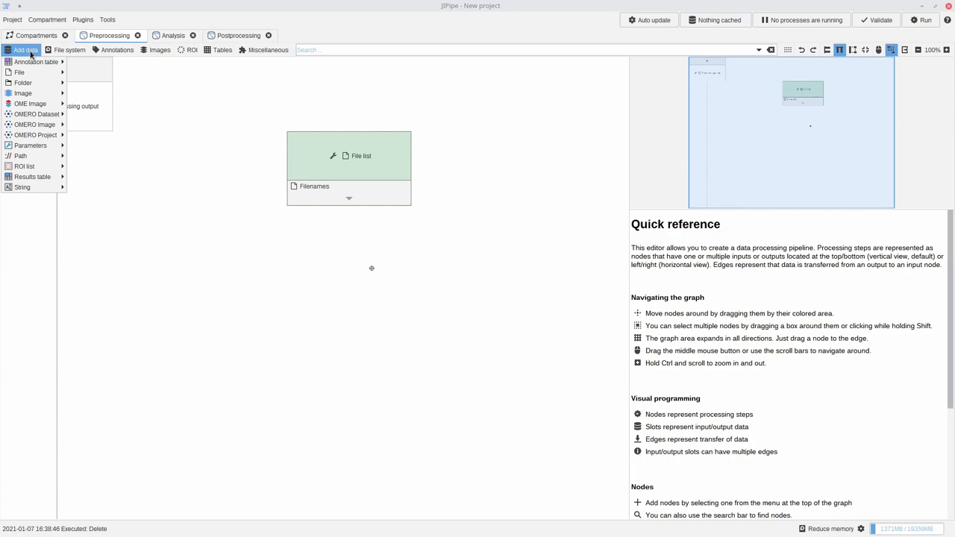
left_click(69, 50)
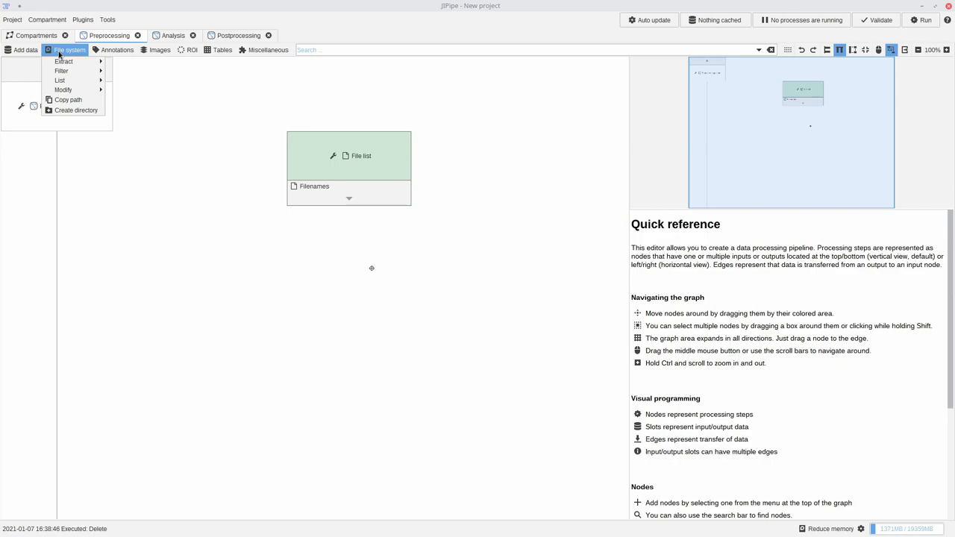
left_click(118, 50)
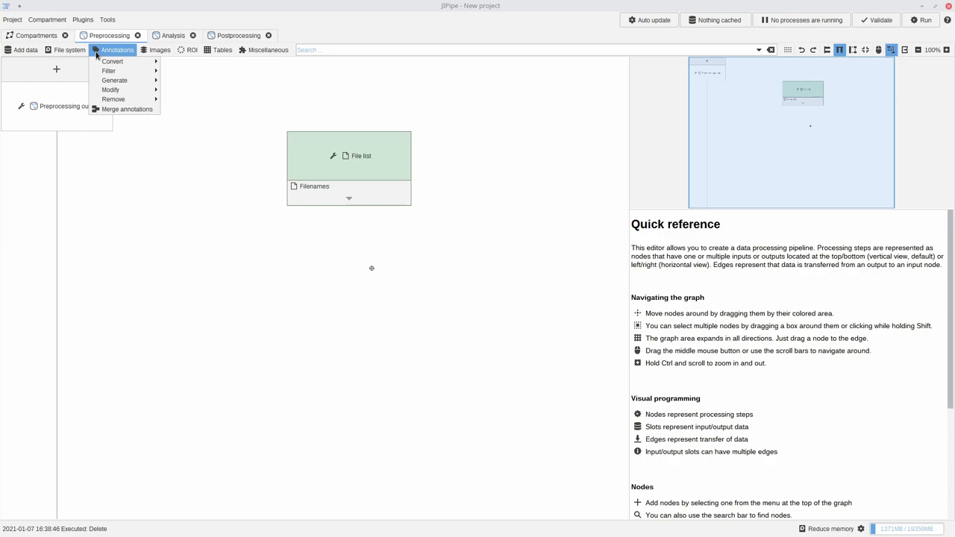
left_click(160, 50)
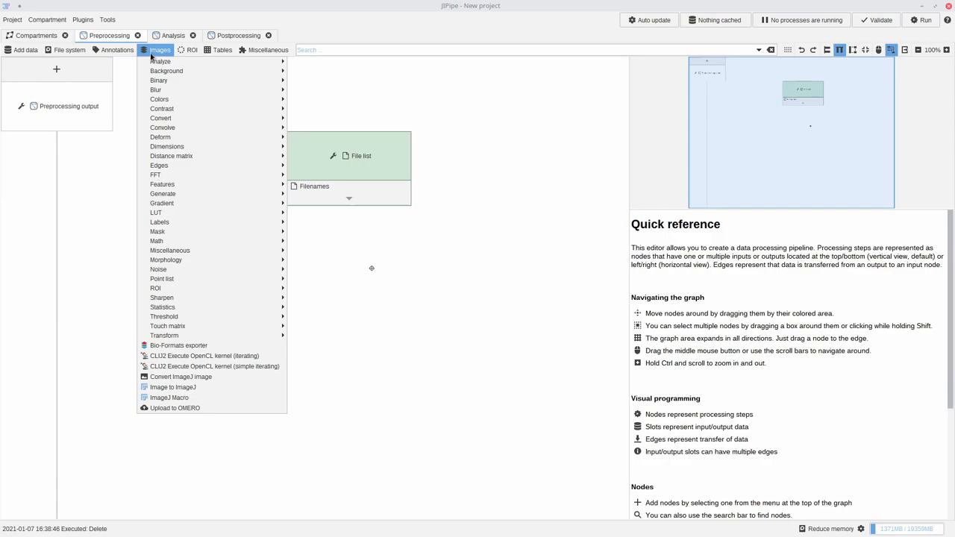
left_click(191, 50)
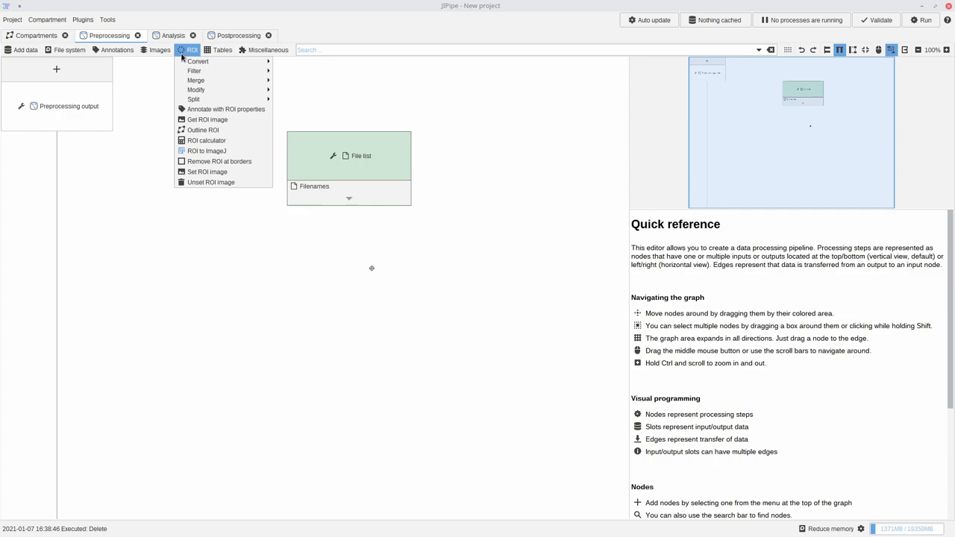
left_click(222, 50)
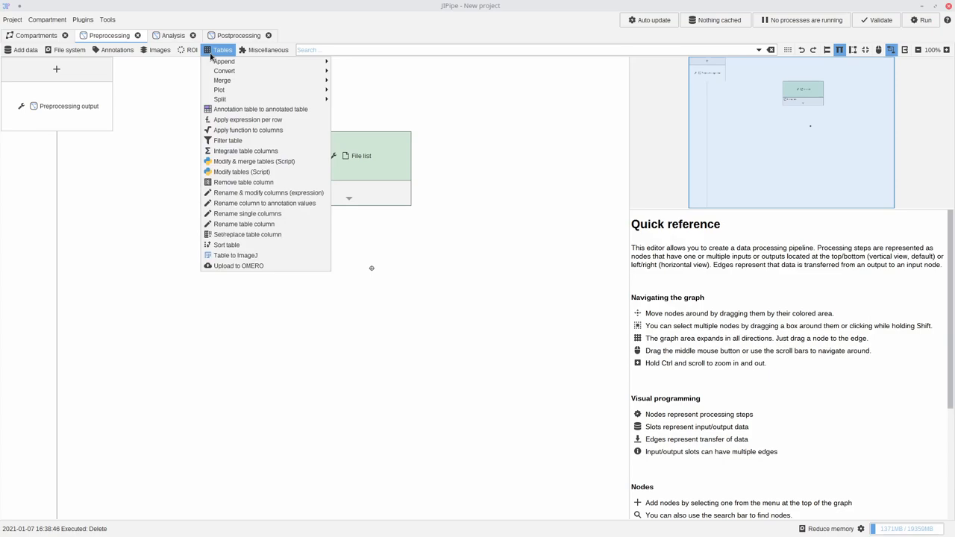
left_click(264, 50)
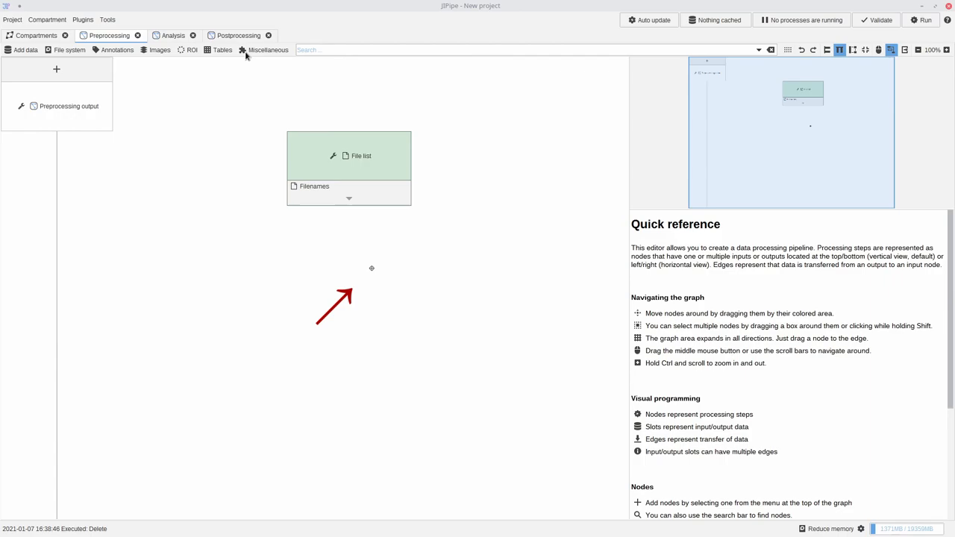
- Add an Import image node from Add data and place it below File list
left_click(25, 50)
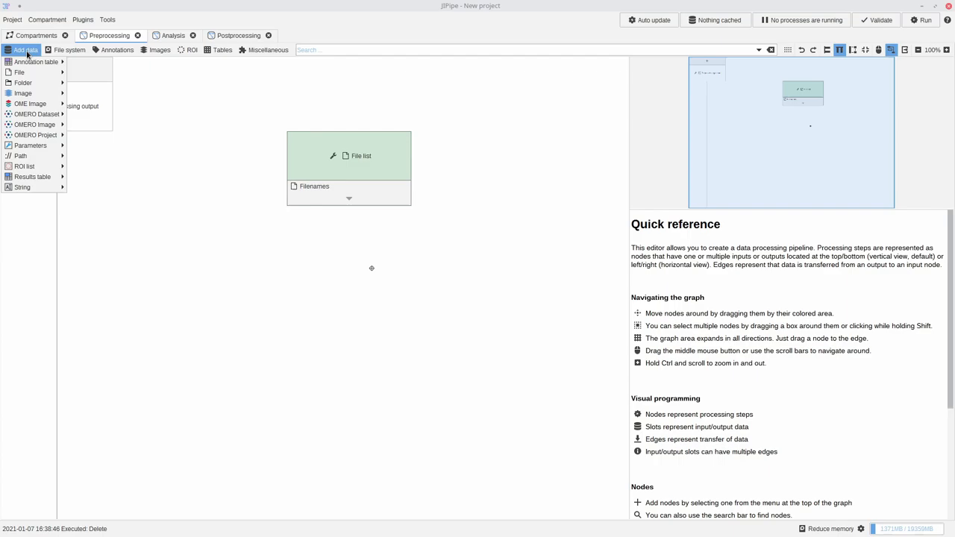
left_click(22, 93)
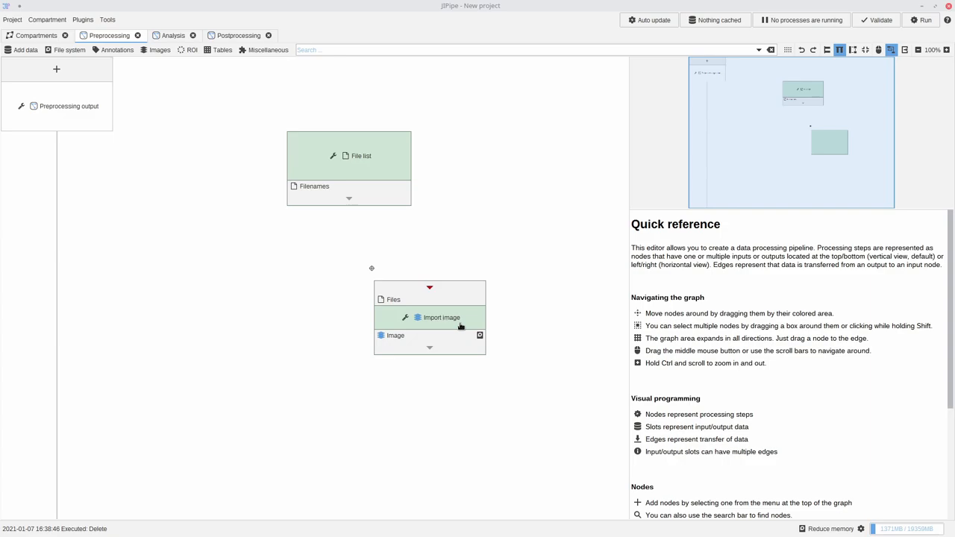
left_click(441, 318)
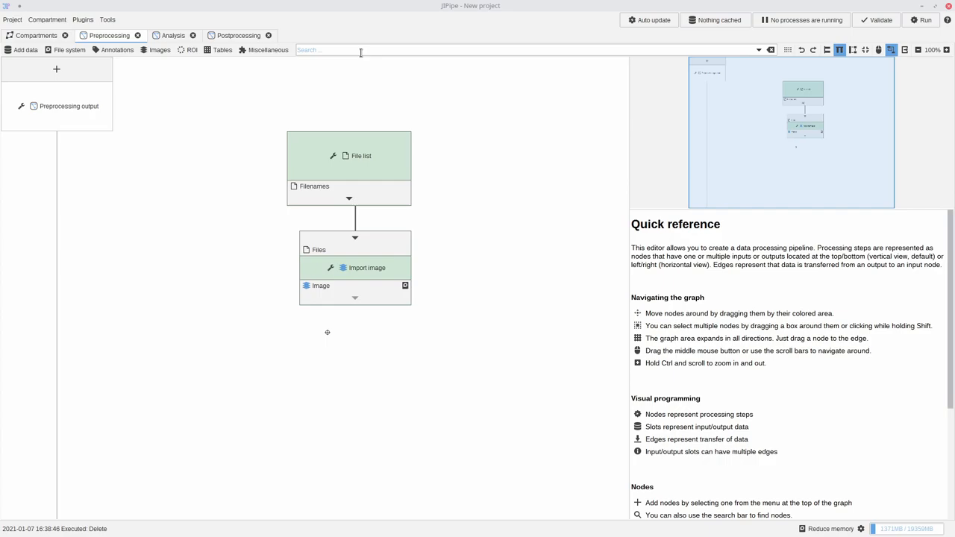
- Search 'auto' and add Auto threshold 2D beneath Import image
type("auto")
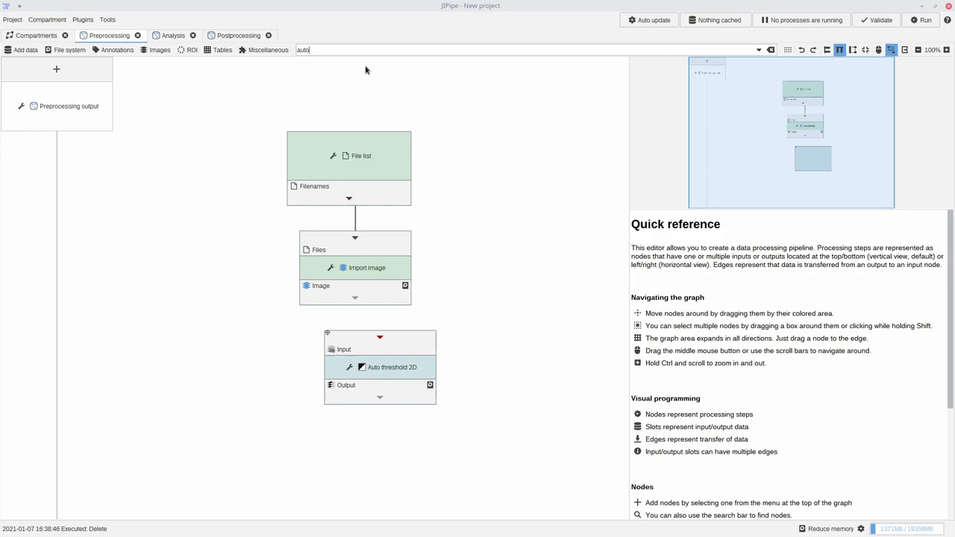
left_click(366, 366)
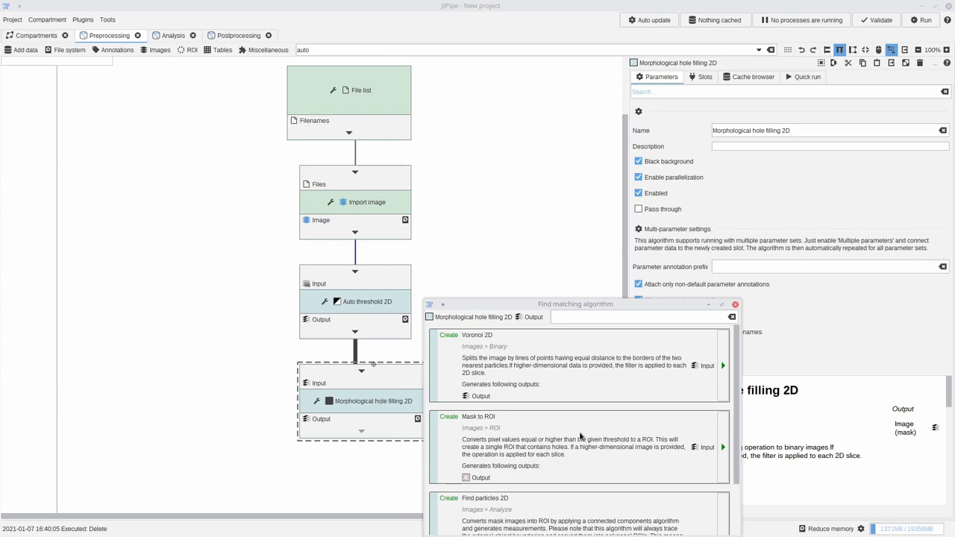
- Search 'find' in the Auto threshold output's Find matching algorithm dialog
type("find")
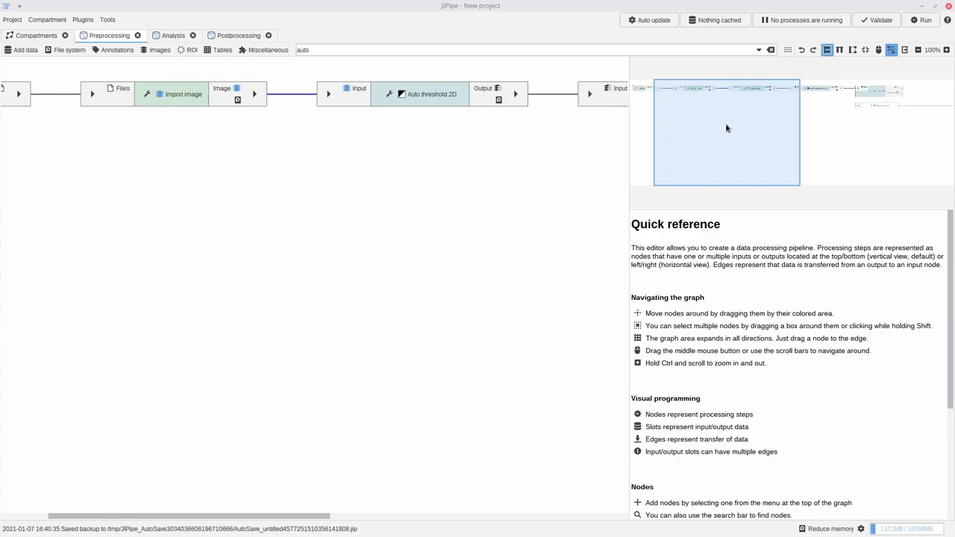
- Switch the graph to horizontal layout, then back to vertical
left_click(839, 50)
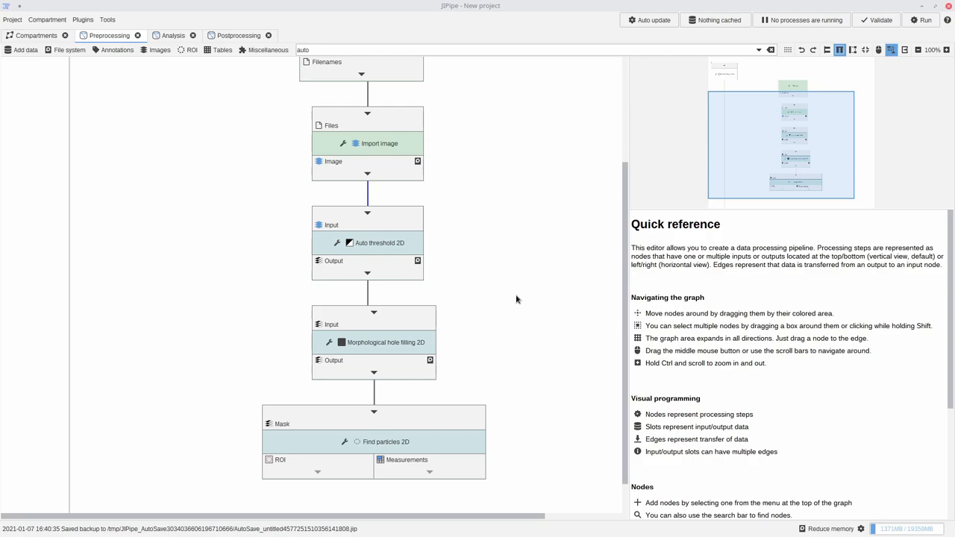
left_click(385, 341)
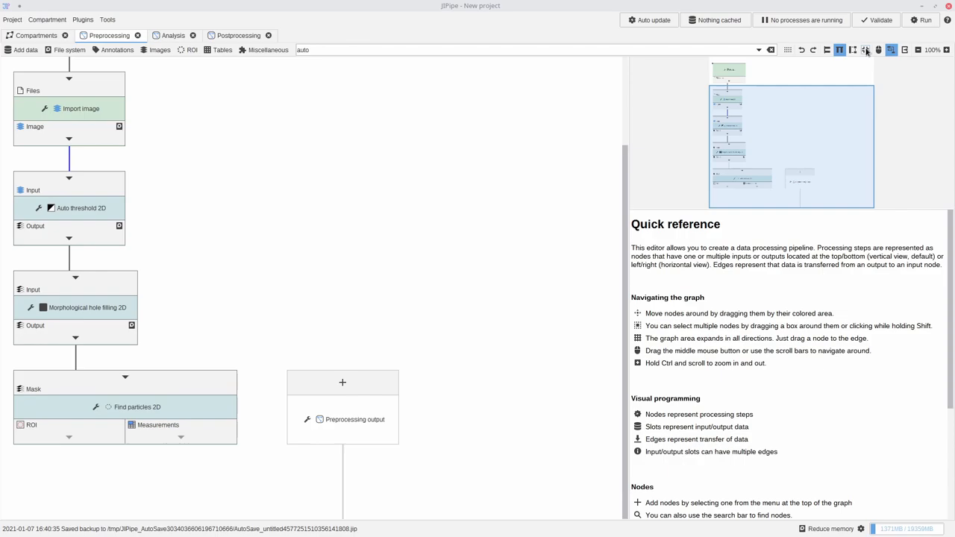
- Auto-arrange the pipeline nodes from the graph toolbar's auto-layout button
left_click(948, 50)
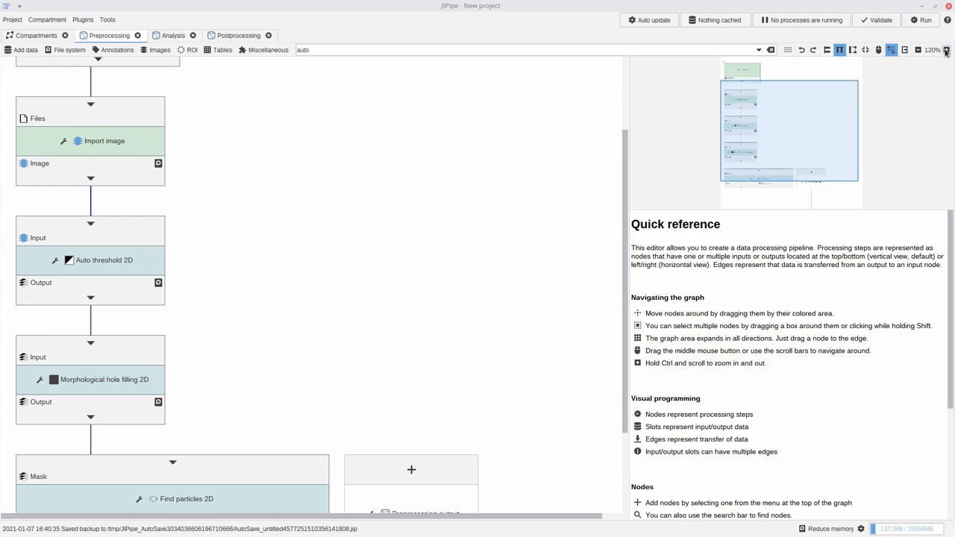
left_click(920, 50)
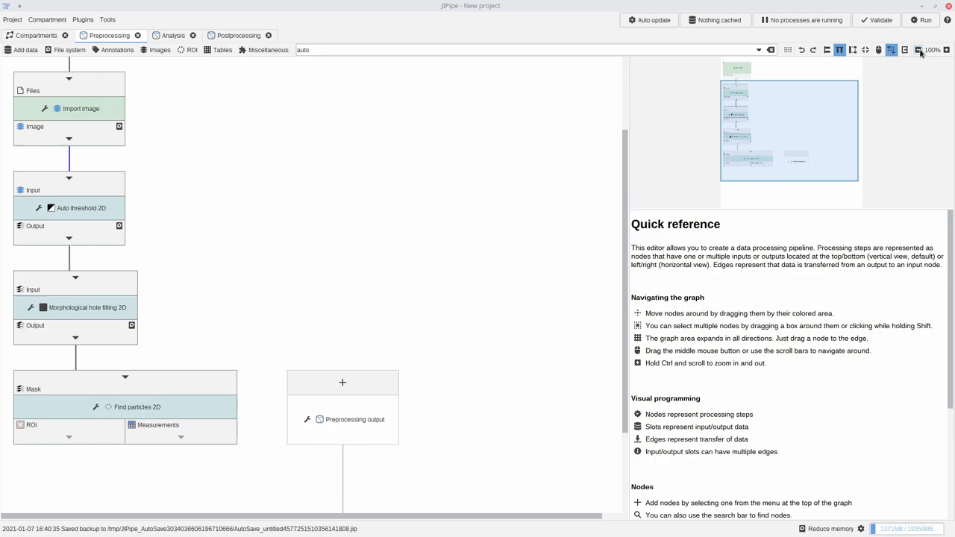
left_click(936, 50)
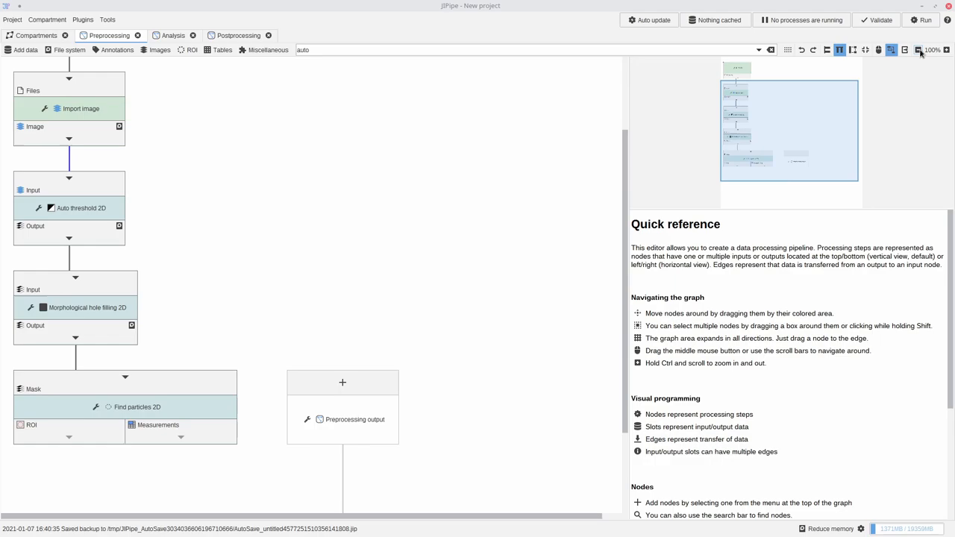